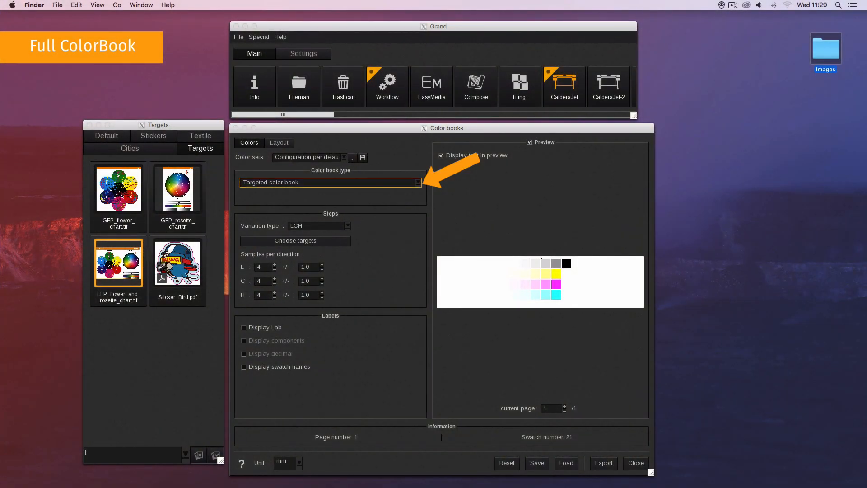
# Step: Choose Full color book as the colour book type, previewing 1317 swatches over six pages
pyautogui.click(331, 182)
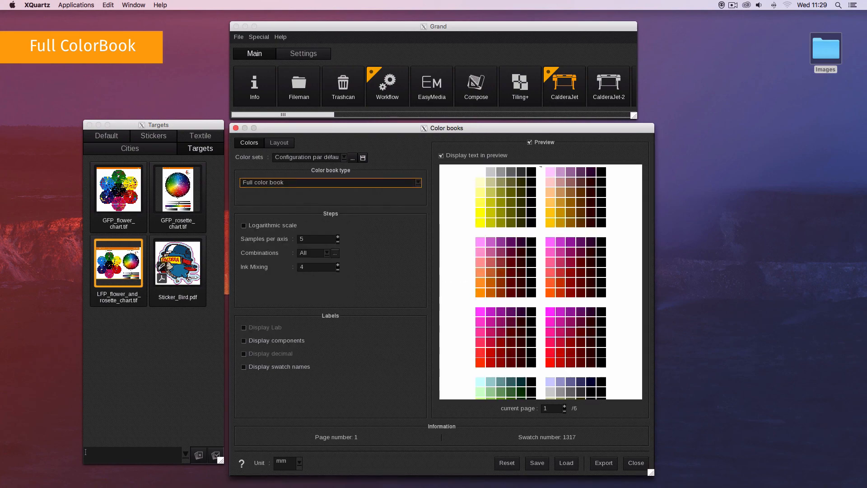
# Step: Turn on logarithmic scale and enter 15 as samples per axis before re-editing it
pyautogui.click(243, 225)
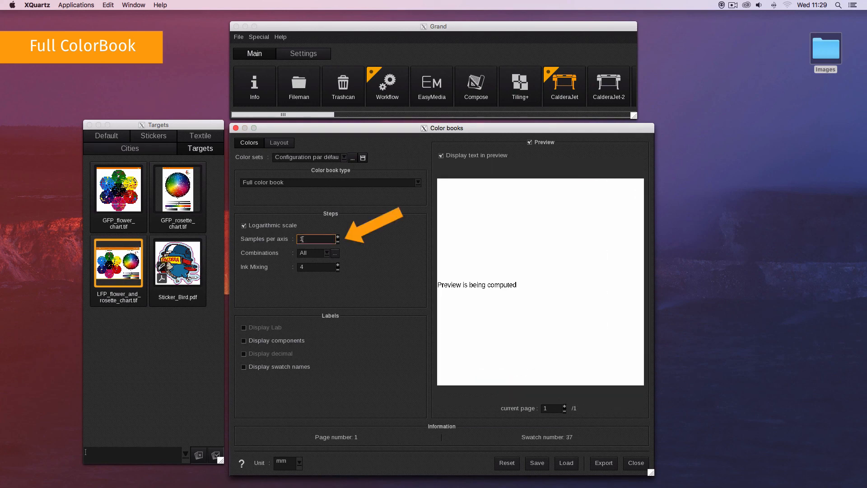
pyautogui.write('15')
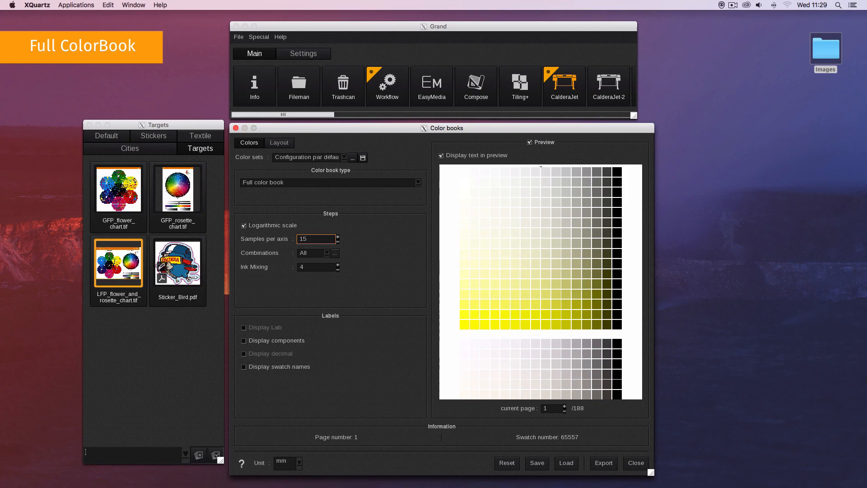
pyautogui.click(316, 238)
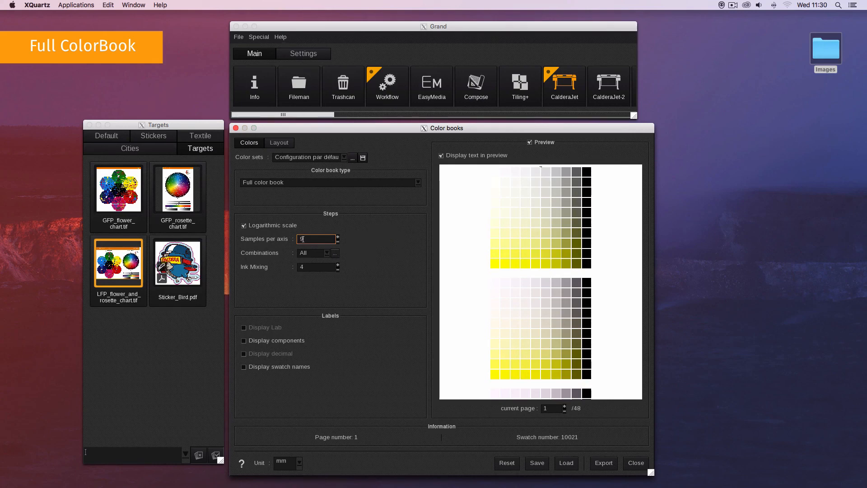
# Step: Enter 9 samples per axis and lower ink mixing to 1, giving 58 swatches
pyautogui.write('9')
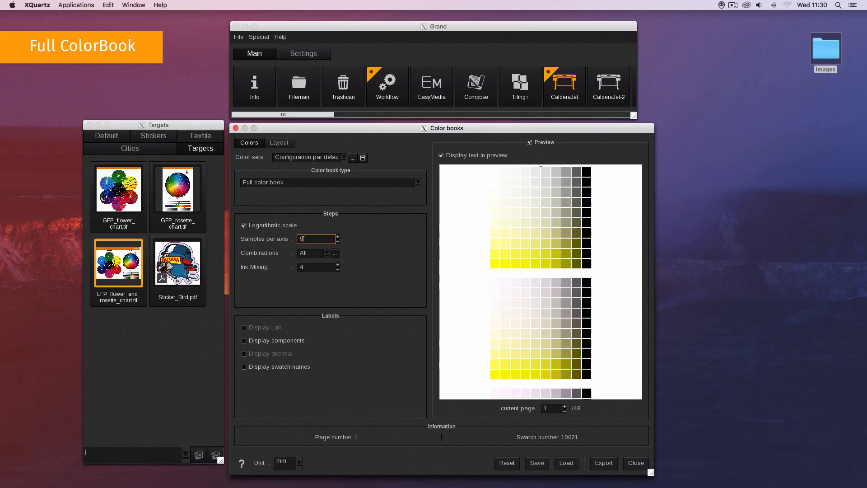
pyautogui.click(336, 253)
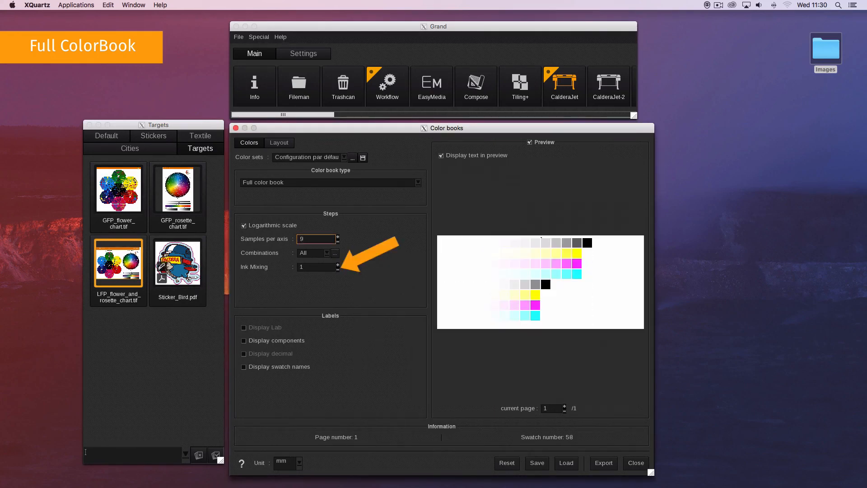
# Step: Raise ink mixing back to 4 and enable Display components on swatch labels
pyautogui.click(337, 264)
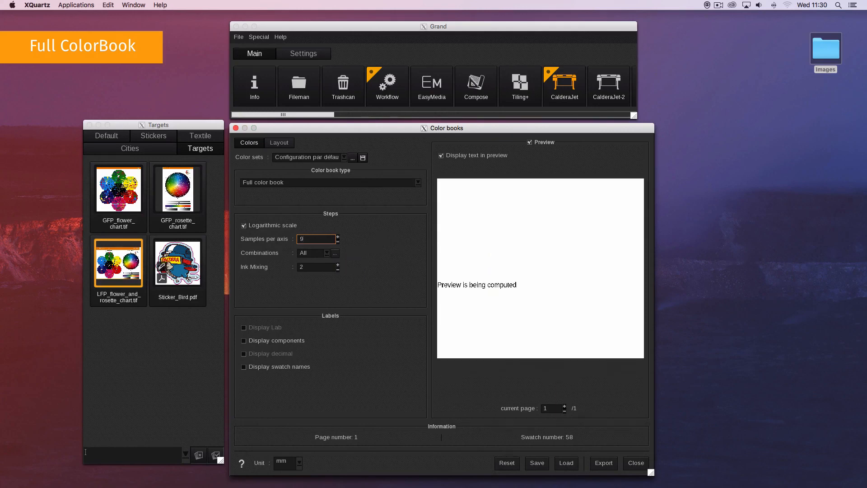
pyautogui.click(337, 265)
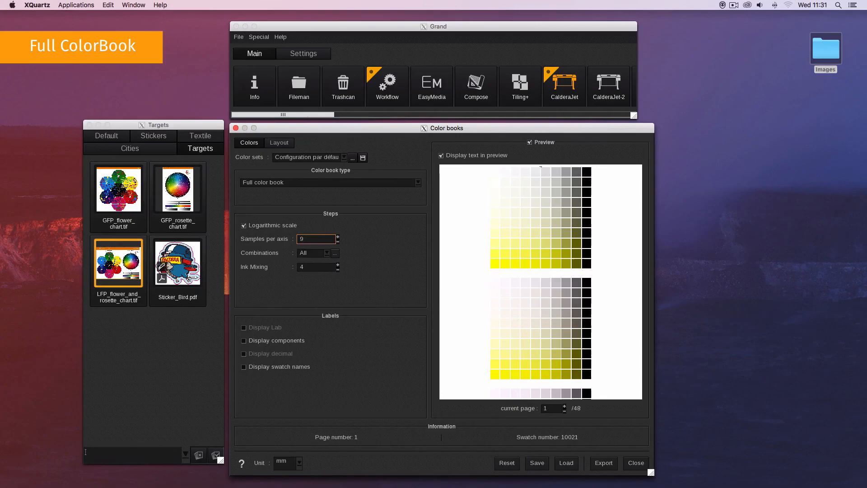
pyautogui.click(244, 340)
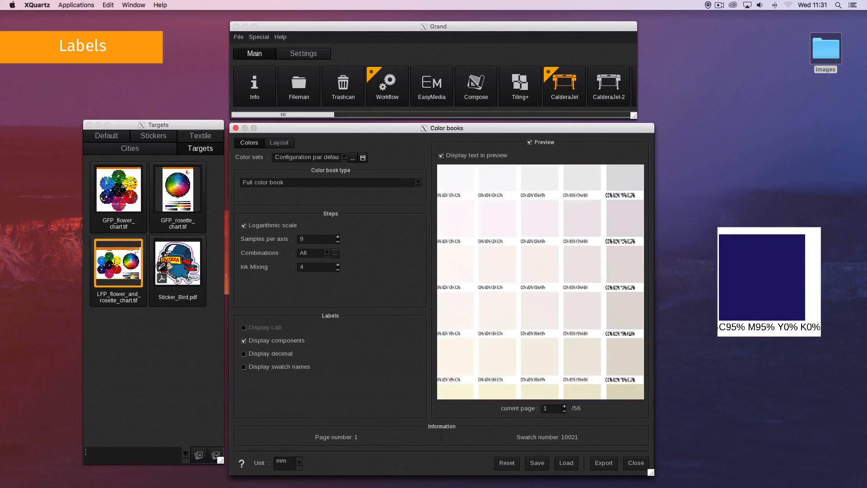
# Step: Add decimal values and swatch names to labels, then export the book as Test.pdf
pyautogui.click(244, 354)
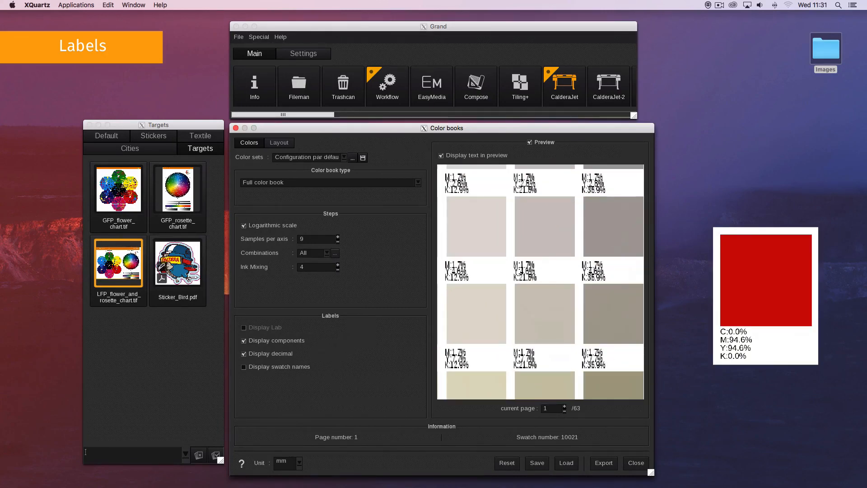
pyautogui.click(244, 366)
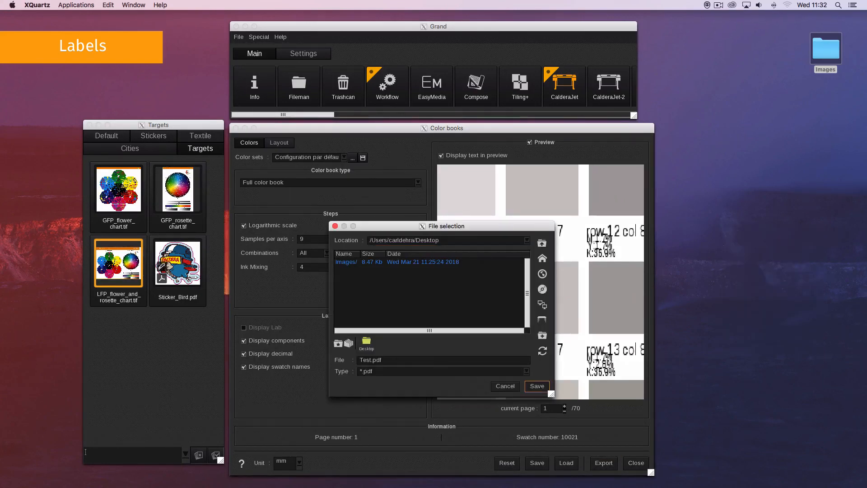
pyautogui.click(535, 386)
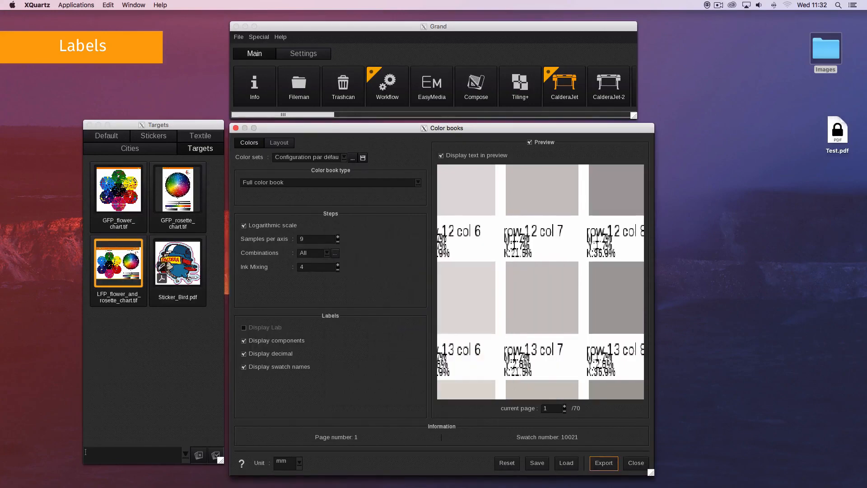